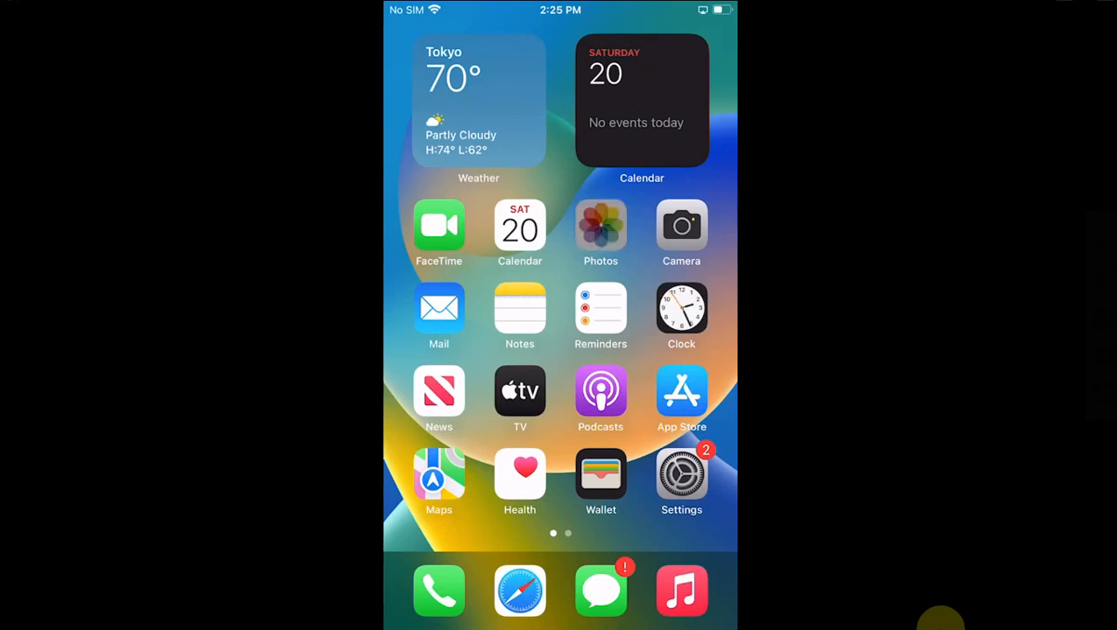
Search the App Store for "chatgpt" and bring OpenAI's official ChatGPT result into view.
{"action": "left_click", "coordinate": [681, 393]}
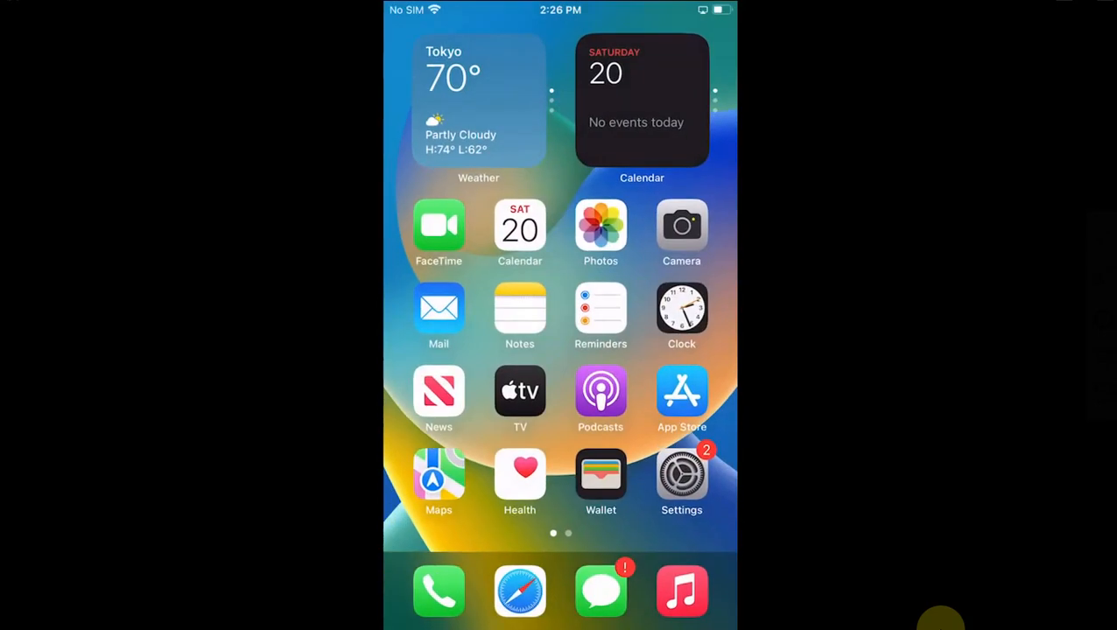
{"action": "left_click", "coordinate": [681, 392]}
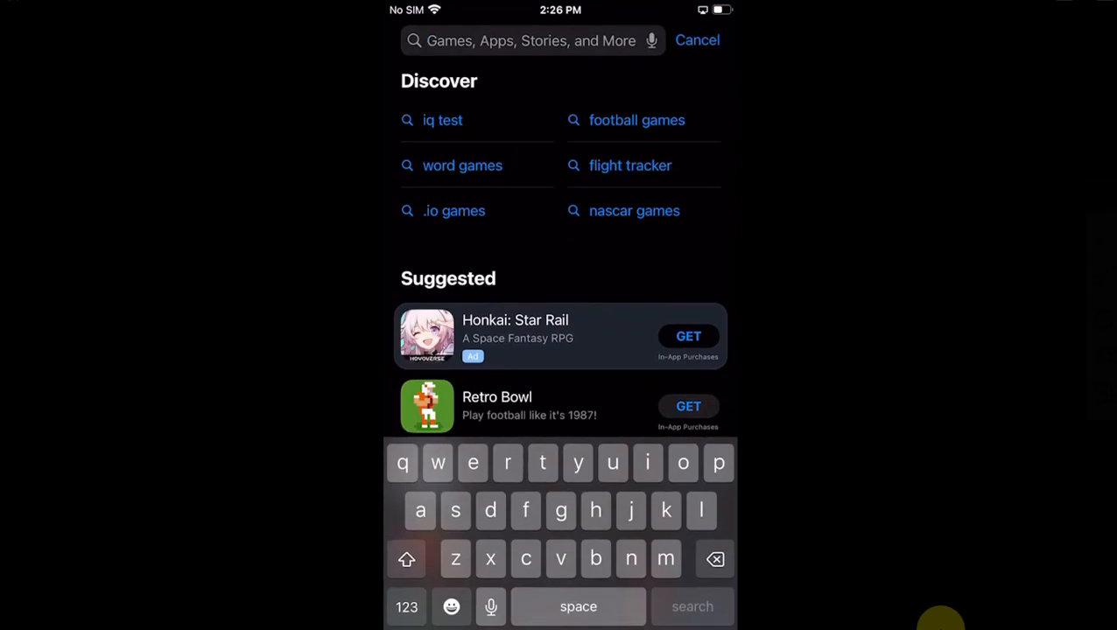
{"action": "type", "text": "chat"}
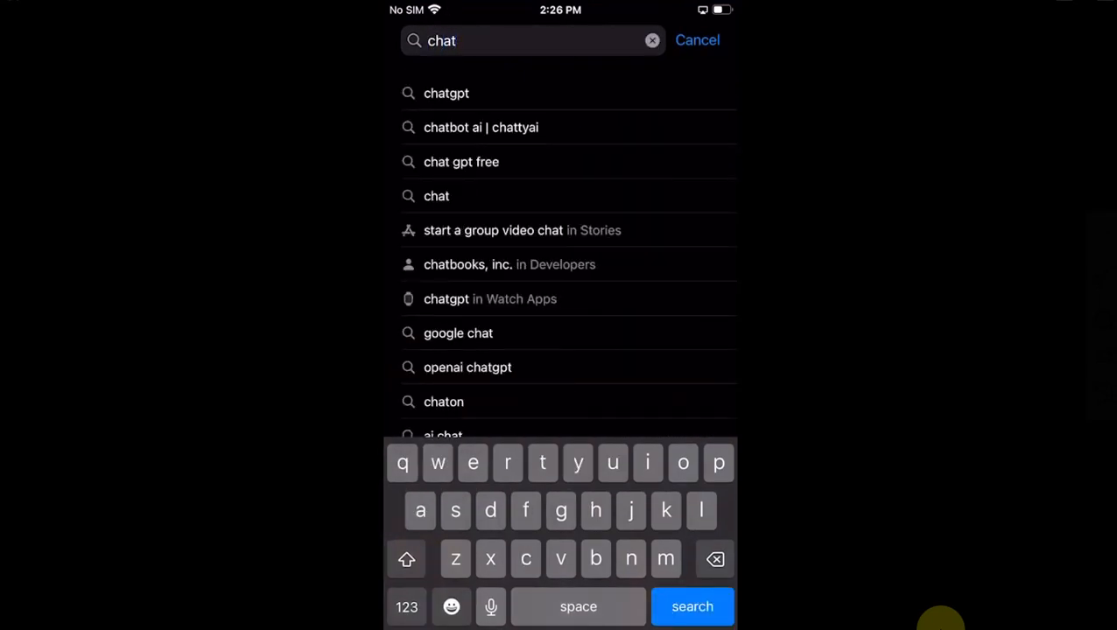
{"action": "left_click", "coordinate": [447, 93]}
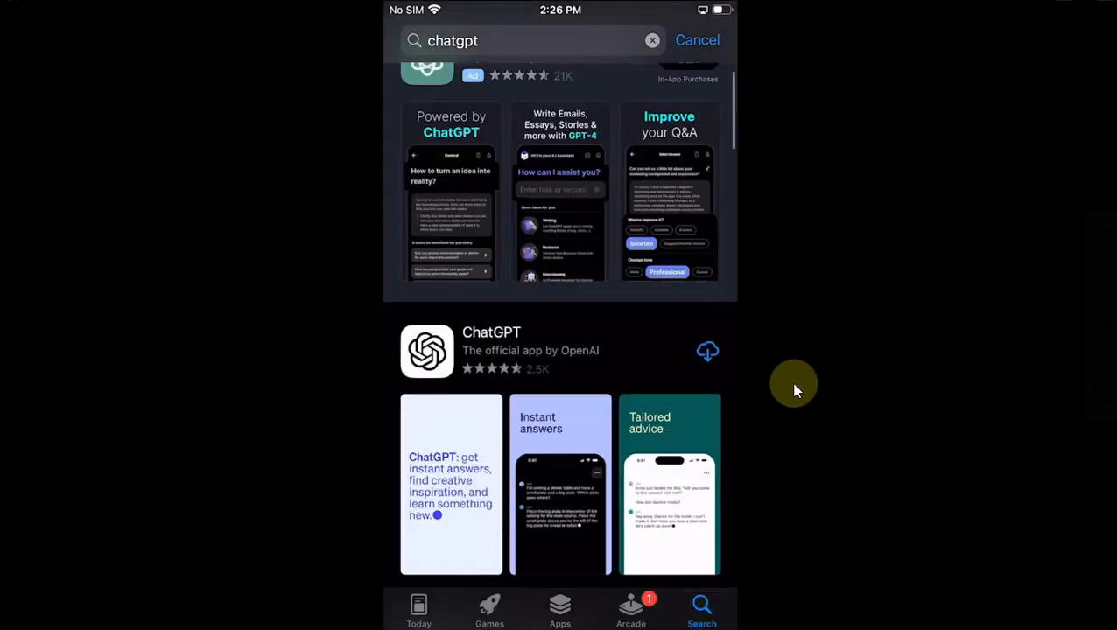
{"action": "scroll", "scroll_direction": "up", "scroll_amount": 3}
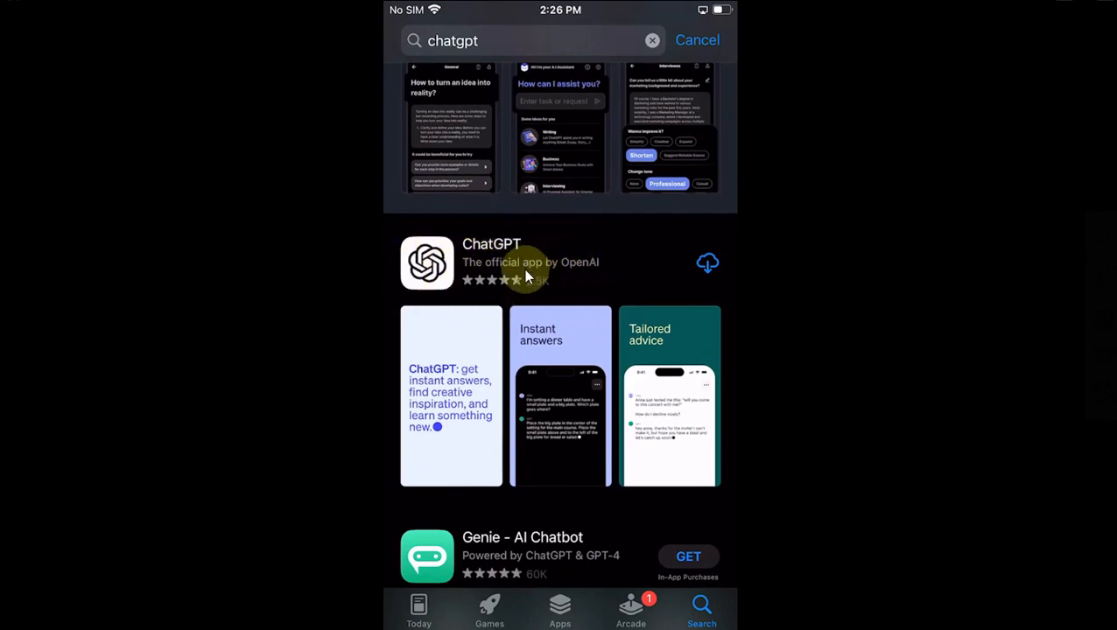
View the ChatGPT product page, scrolling through Ratings & Reviews and the Information section.
{"action": "left_click", "coordinate": [490, 263]}
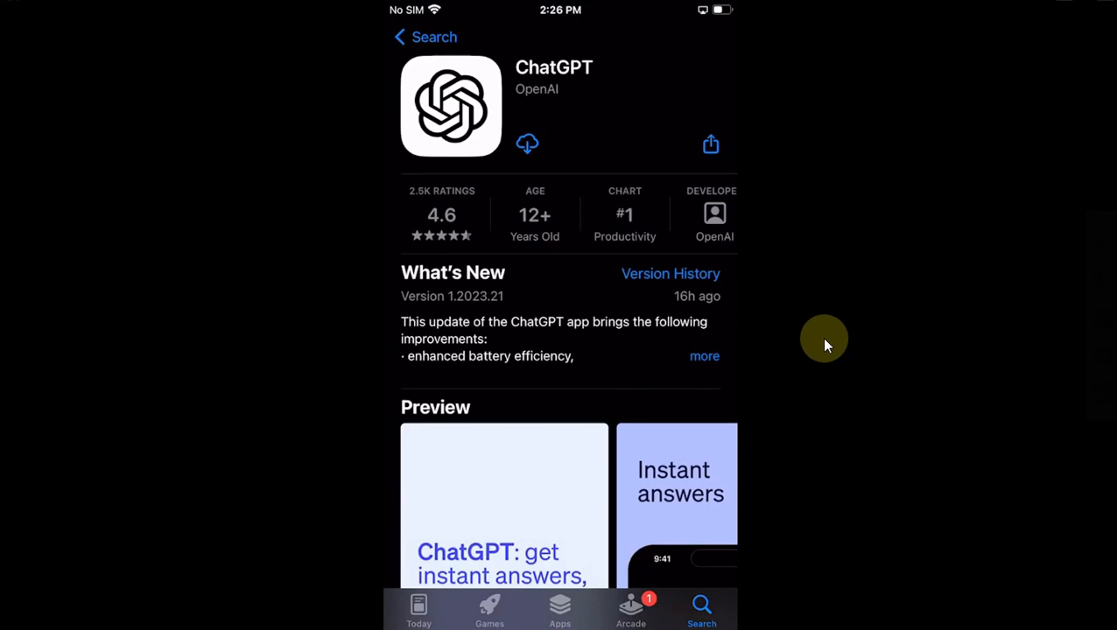
{"action": "scroll", "scroll_direction": "down", "scroll_amount": 3}
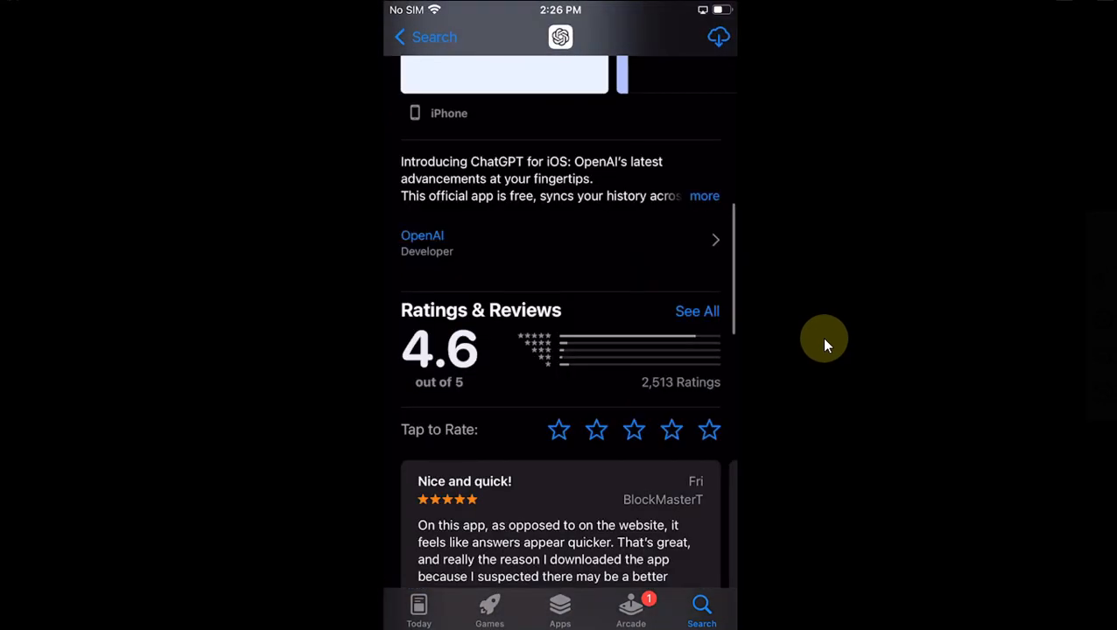
{"action": "scroll", "scroll_direction": "down", "scroll_amount": 3}
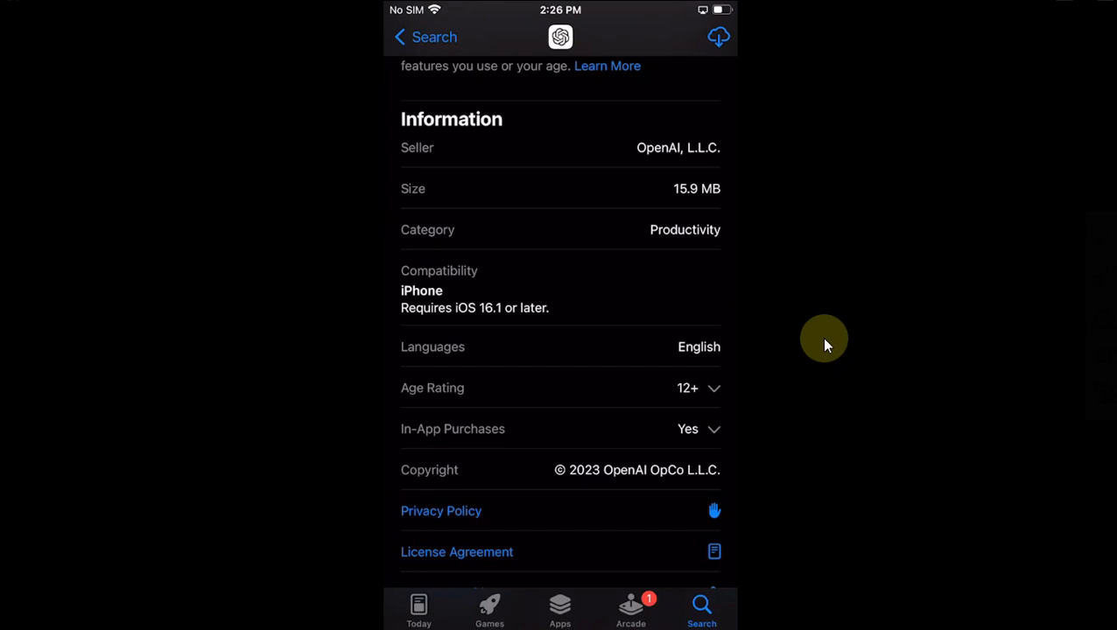
{"action": "scroll", "scroll_direction": "up", "scroll_amount": 3}
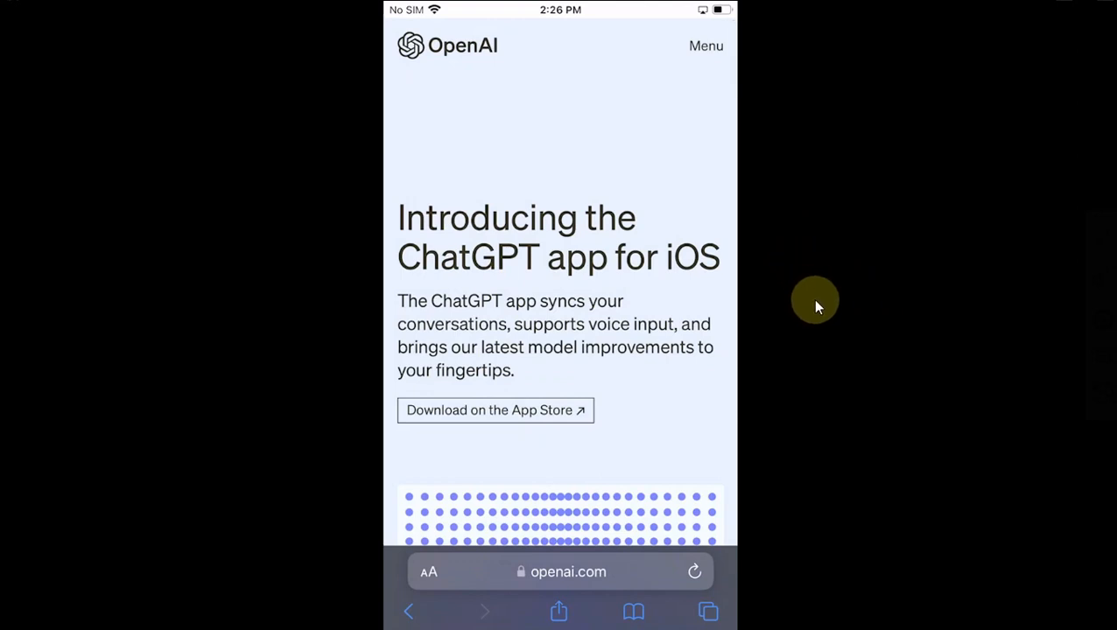
{"action": "mouse_move", "coordinate": [488, 409]}
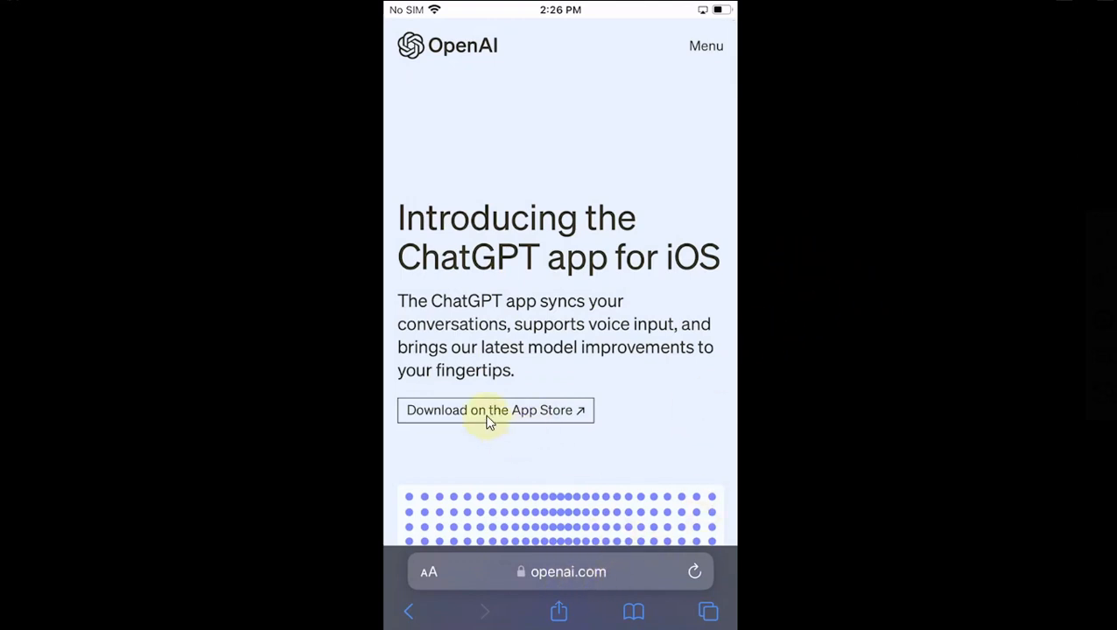
{"action": "mouse_move", "coordinate": [475, 441]}
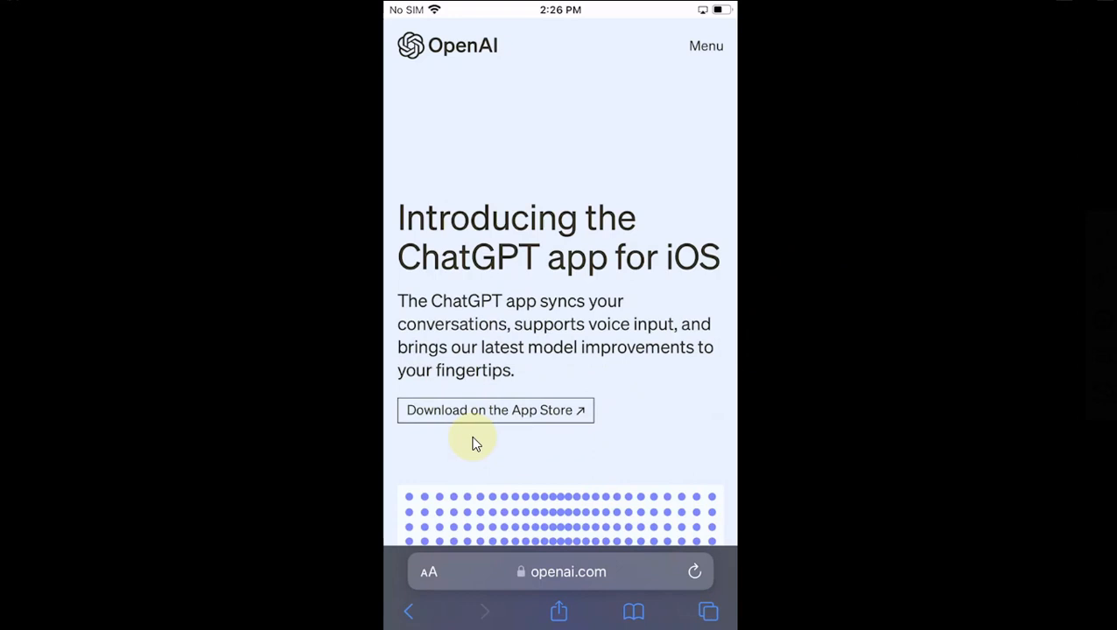
Follow the "Download on the App Store" link on OpenAI's ChatGPT for iOS page.
{"action": "left_click", "coordinate": [489, 410]}
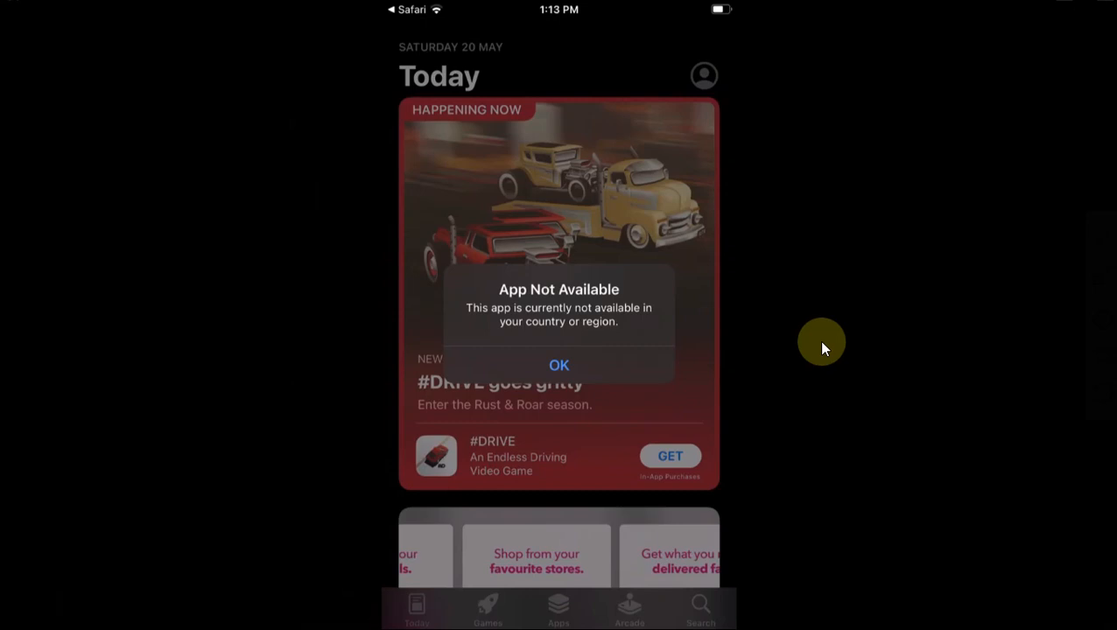
Acknowledge the "App Not Available" alert with OK.
{"action": "left_click", "coordinate": [558, 366]}
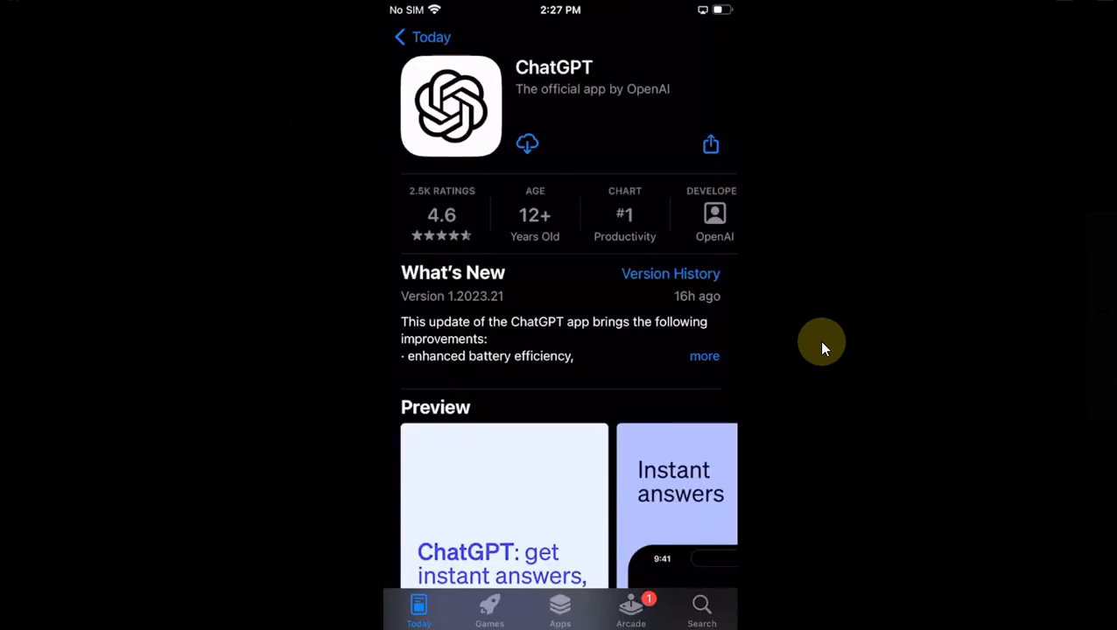
Start the ChatGPT download from its App Store page via the cloud icon.
{"action": "left_click", "coordinate": [527, 144]}
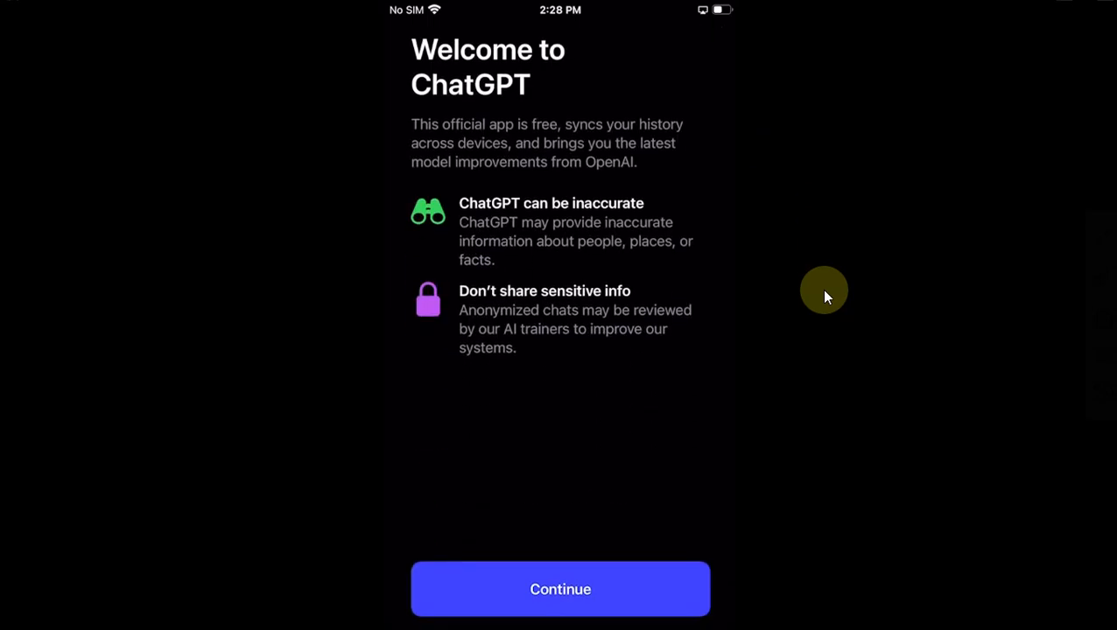
Continue past the welcome notes, send a greeting and read the reply, then find the ChatGPT icon on home page two.
{"action": "left_click", "coordinate": [560, 588]}
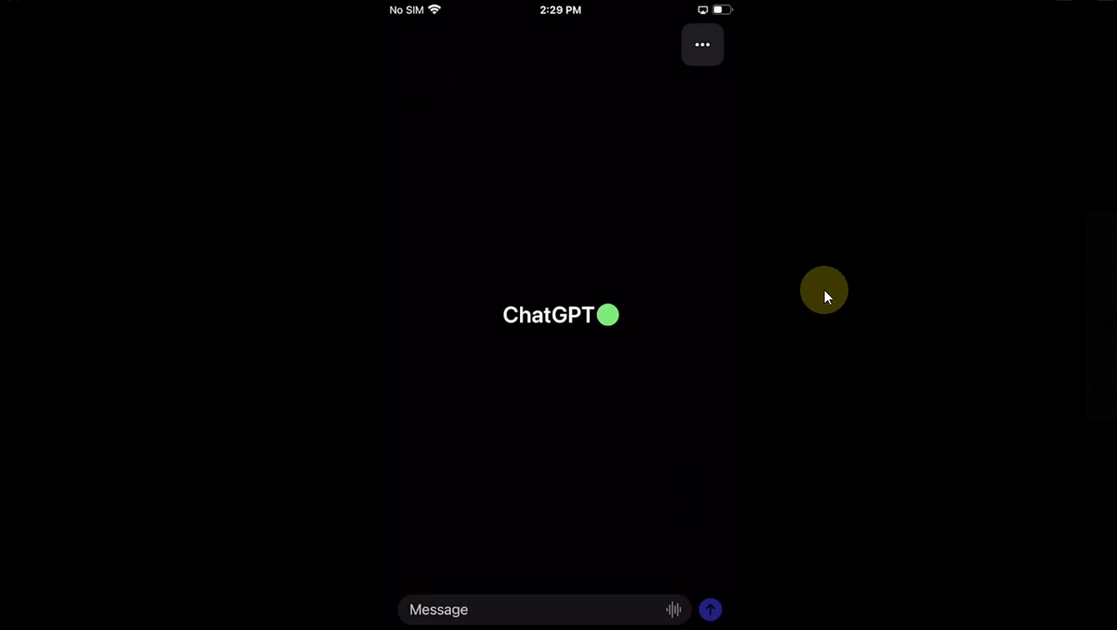
{"action": "left_click", "coordinate": [542, 609]}
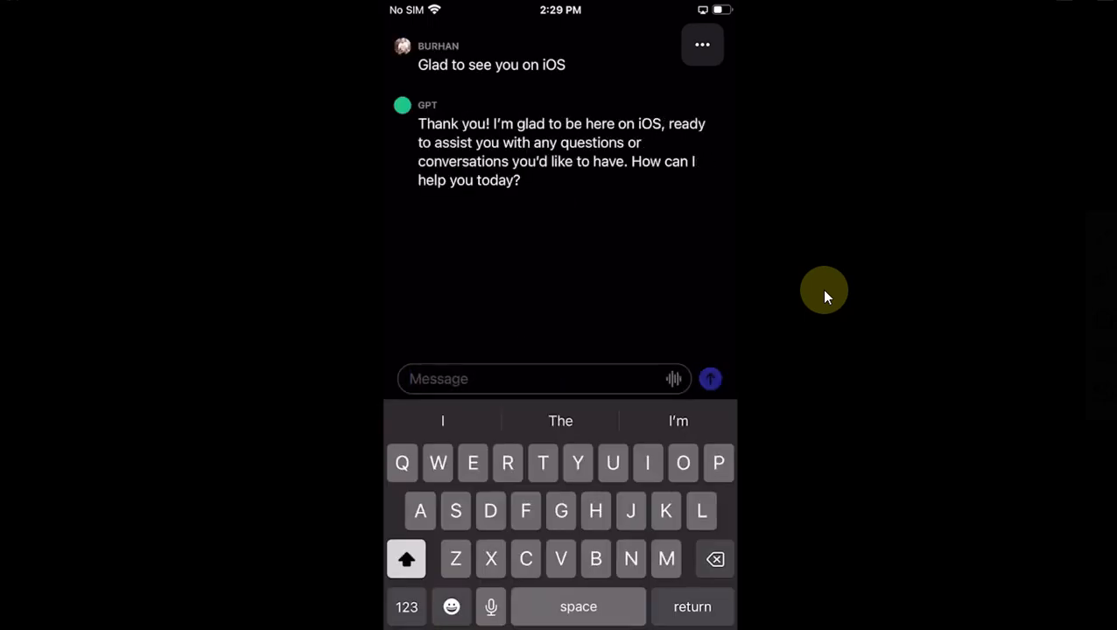
{"action": "left_click", "coordinate": [711, 378]}
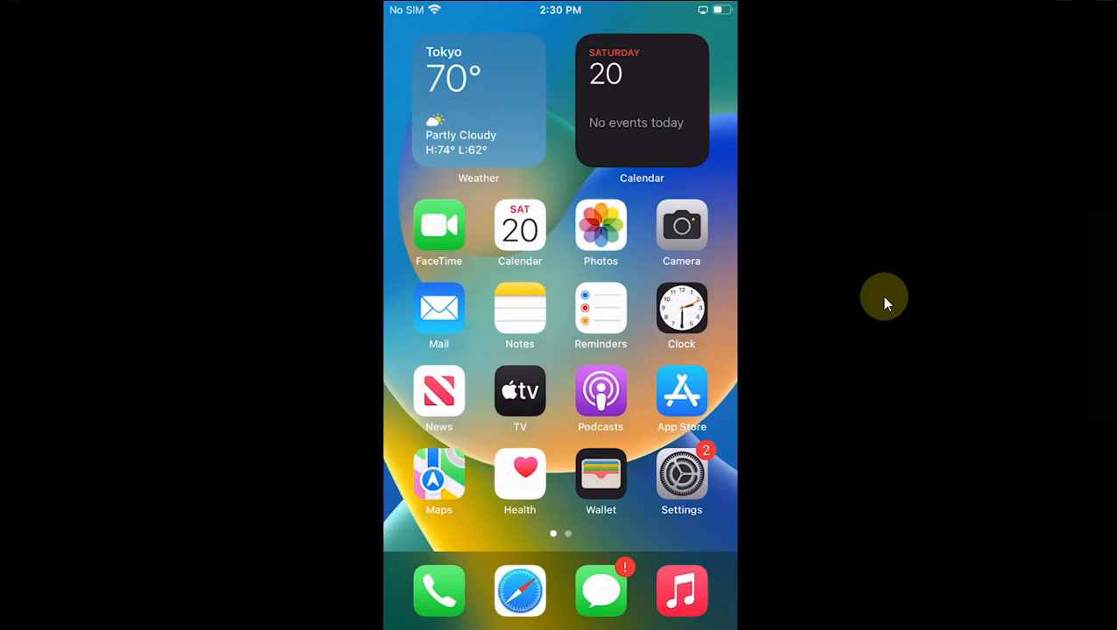
{"action": "scroll", "scroll_direction": "left", "scroll_amount": 3}
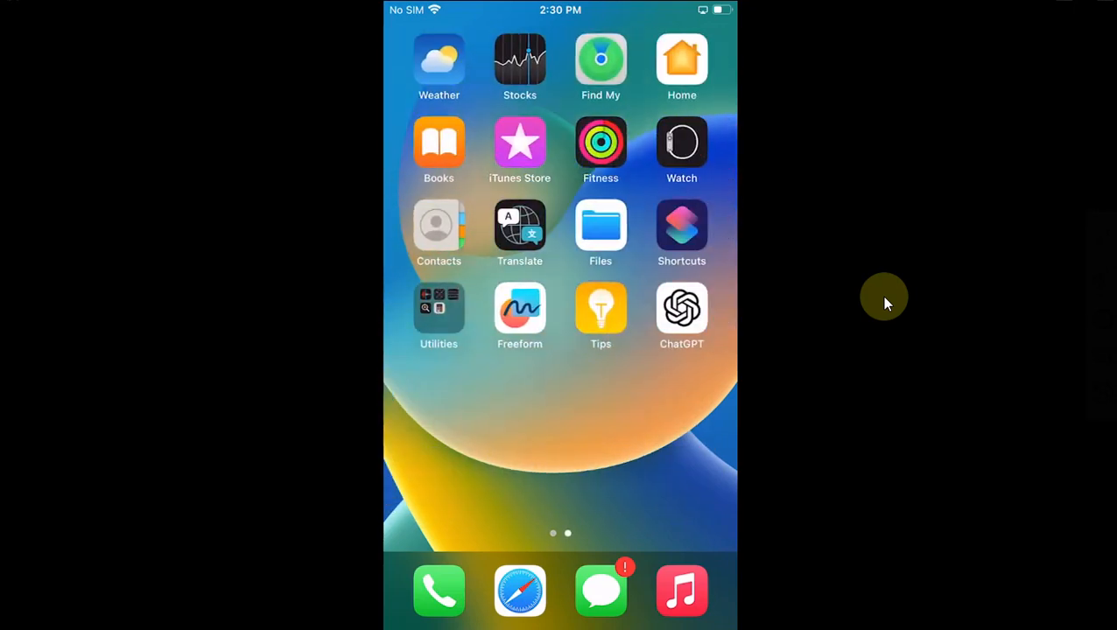